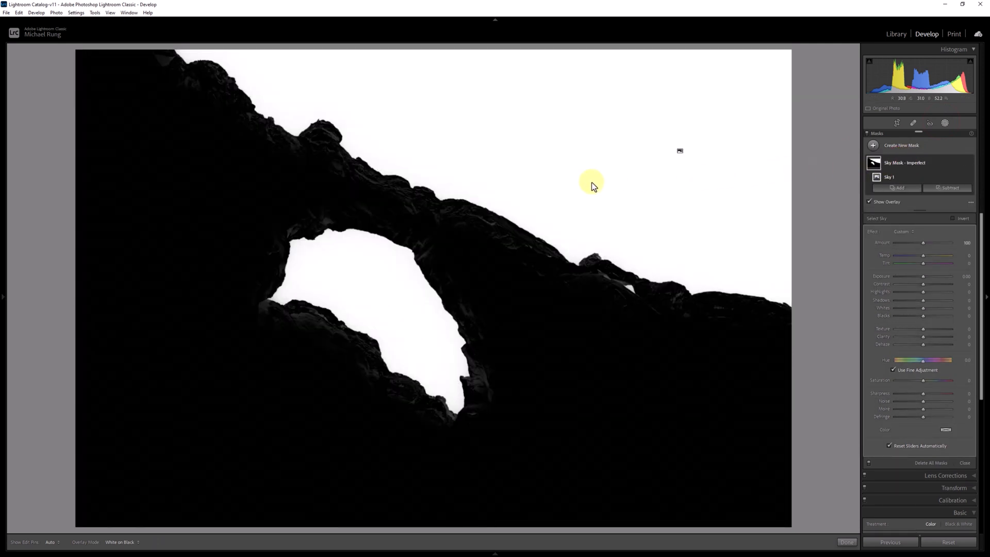
pyautogui.moveTo(296, 182)
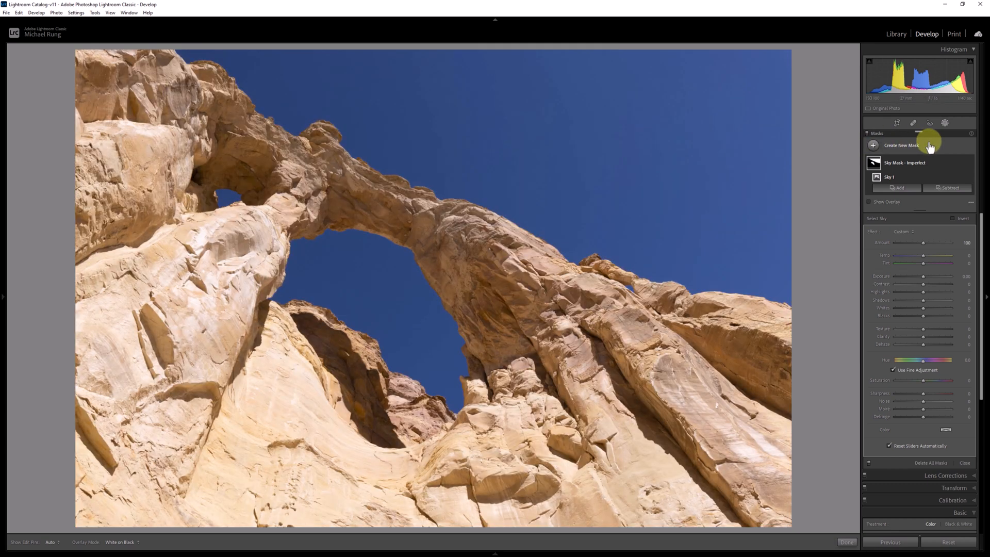
# - Add a Color Range mask sampled from the blue sky, trying Refine at 90 then settling on 50
pyautogui.click(902, 146)
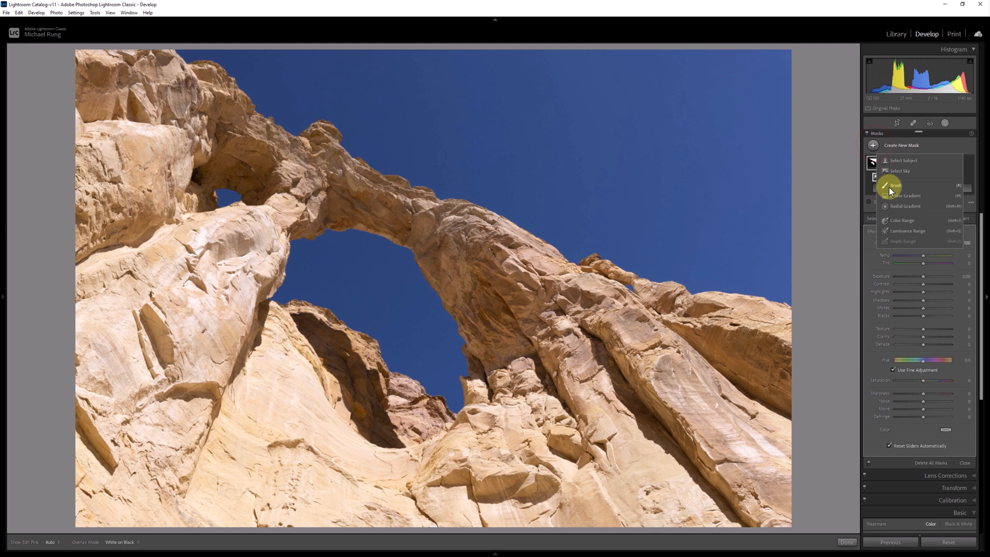
pyautogui.click(902, 220)
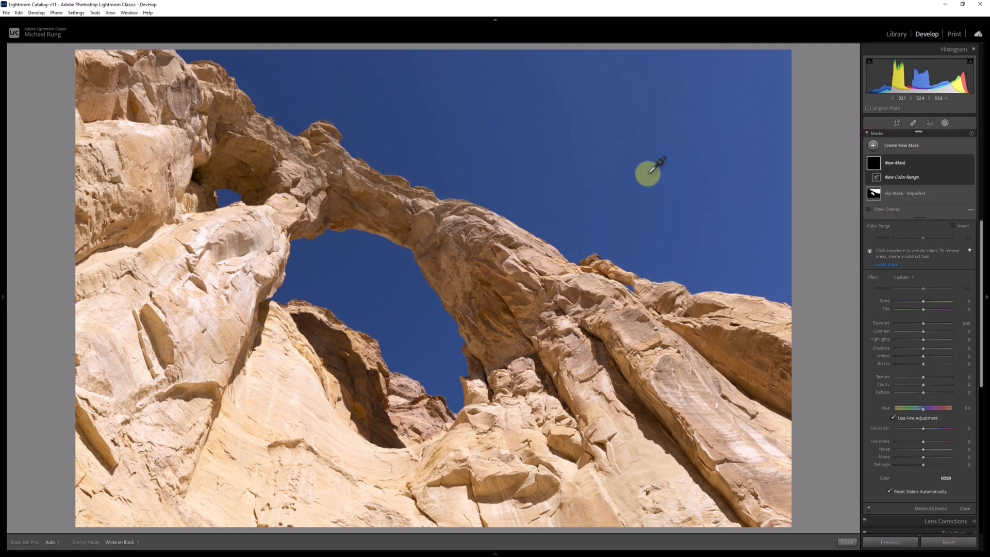
pyautogui.click(646, 173)
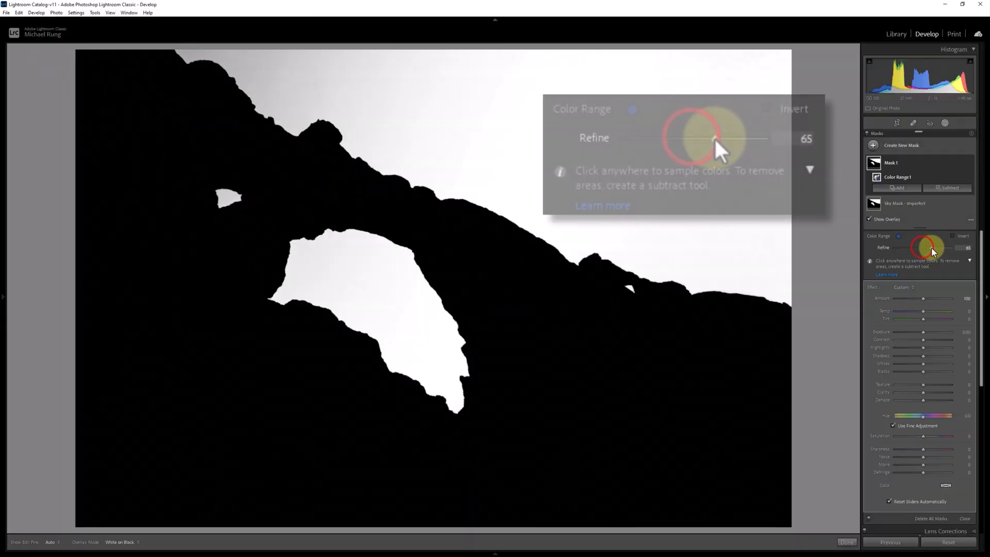
pyautogui.moveTo(713, 139); pyautogui.dragTo(751, 138)
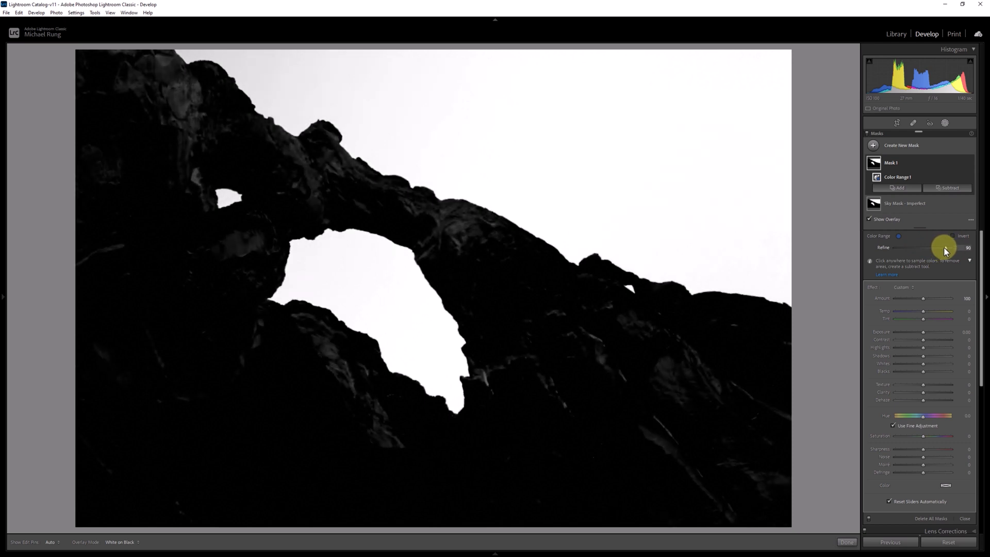
pyautogui.moveTo(940, 247); pyautogui.dragTo(922, 247)
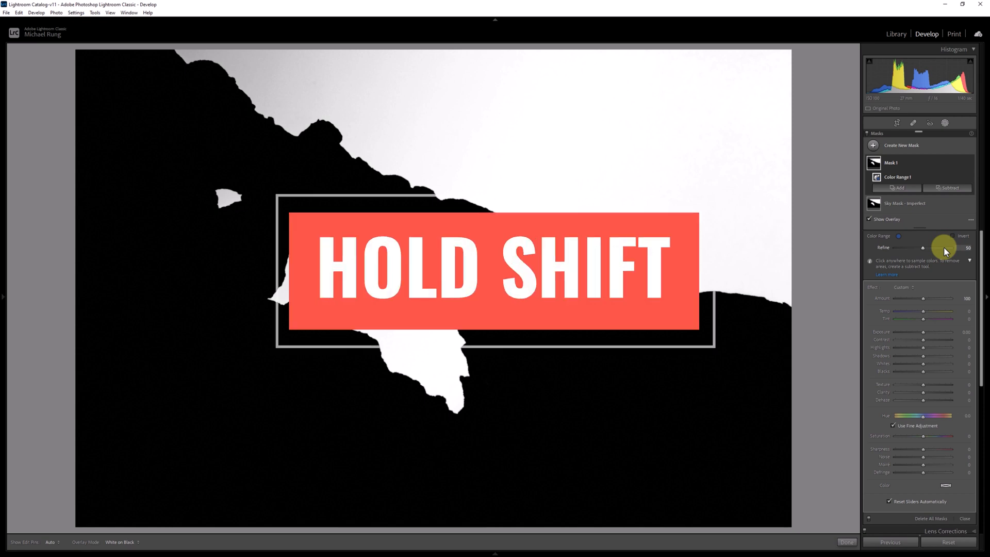
# - Add two more sky colour samples to the colour range mask
pyautogui.click(869, 219)
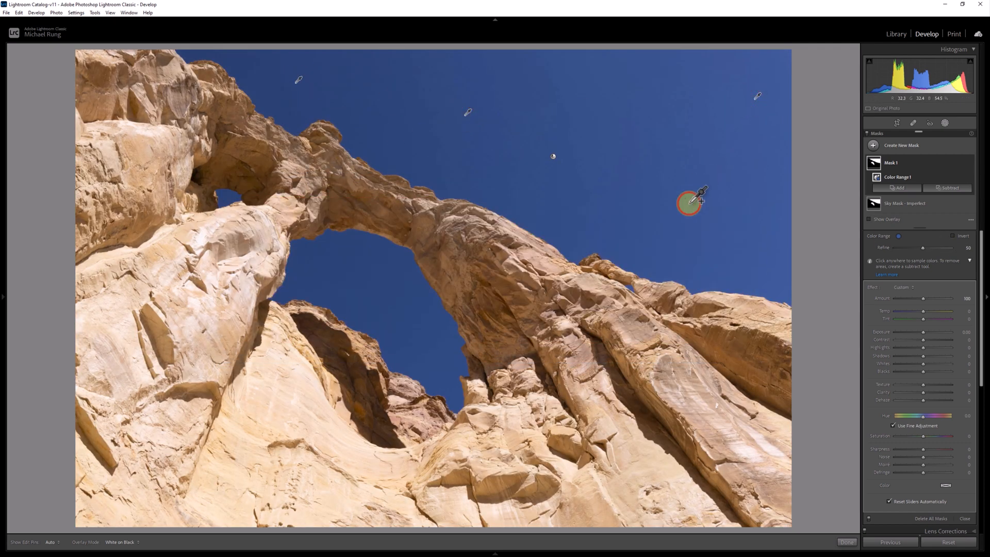
pyautogui.click(870, 219)
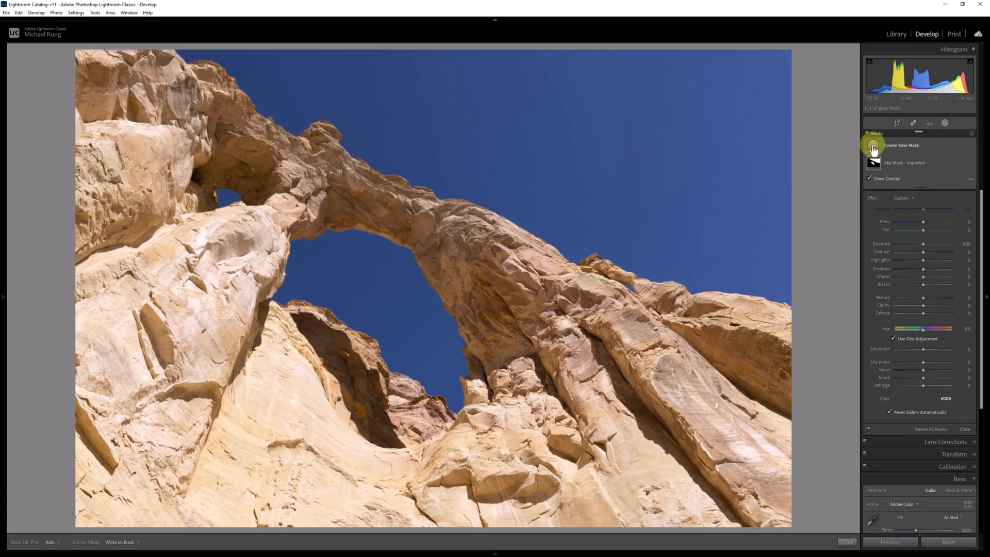
# - Start a new Color Range mask from the Create New Mask list
pyautogui.click(874, 146)
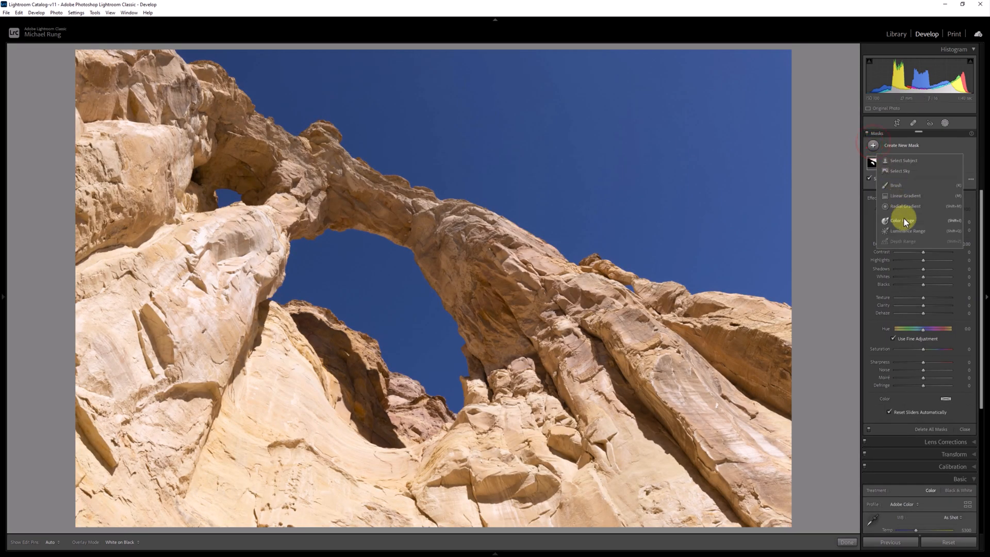
pyautogui.click(897, 220)
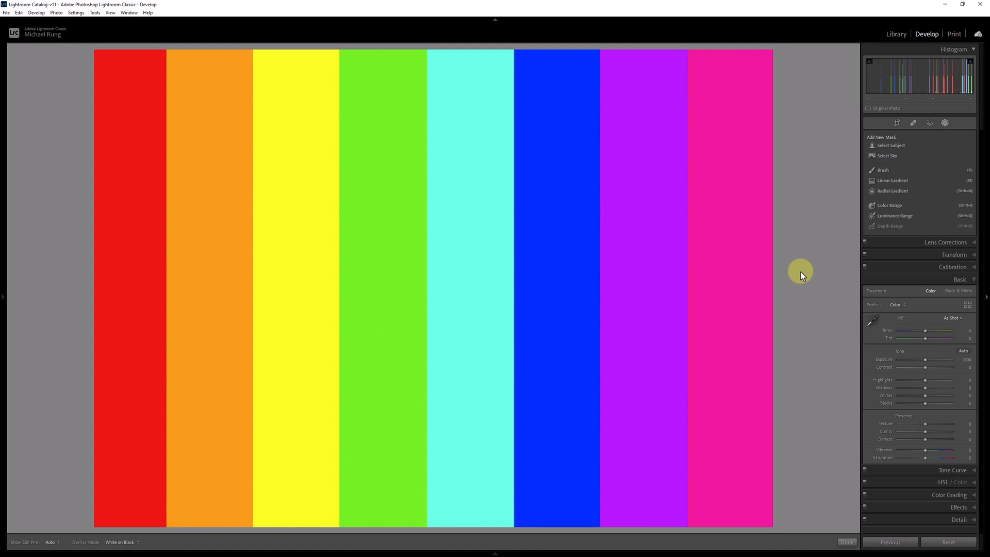
pyautogui.moveTo(870, 229)
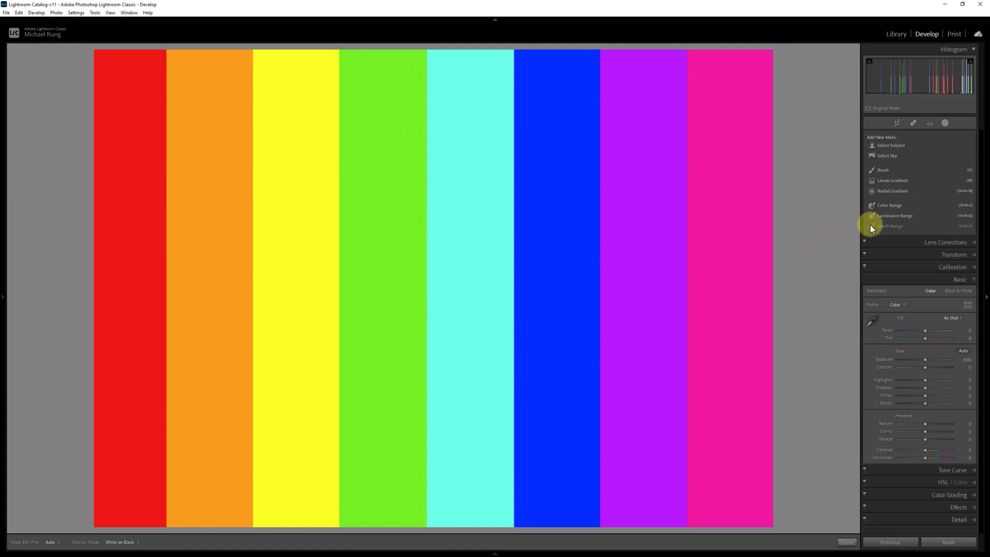
# - Make a Color Range mask from the blue bar at Refine 13, adding the green and orange bars
pyautogui.click(889, 205)
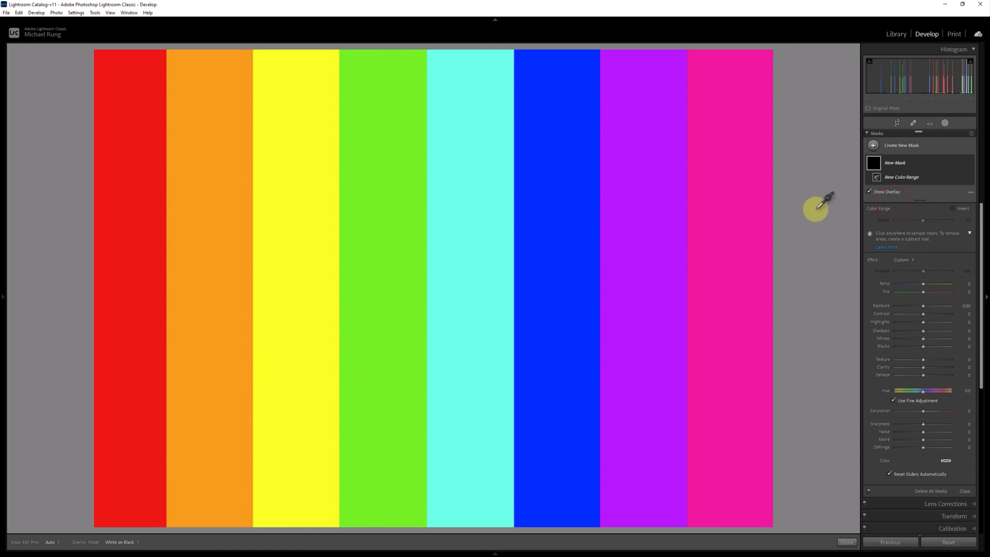
pyautogui.click(557, 228)
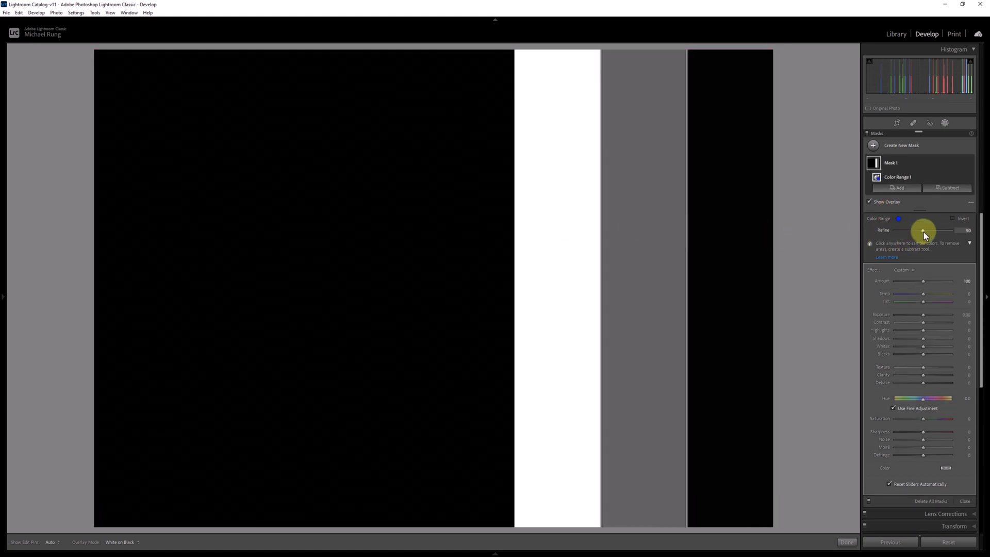
pyautogui.moveTo(921, 230); pyautogui.dragTo(900, 230)
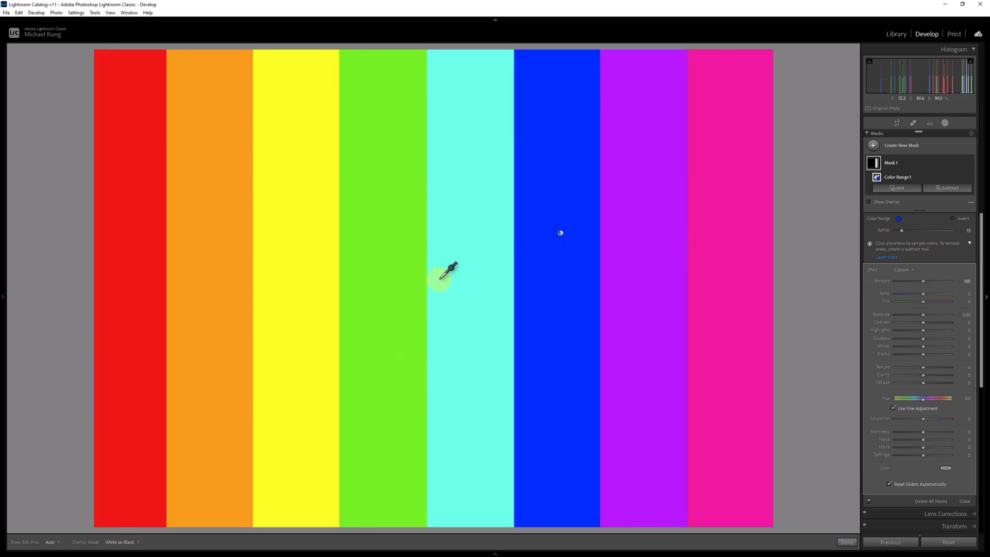
pyautogui.click(225, 252)
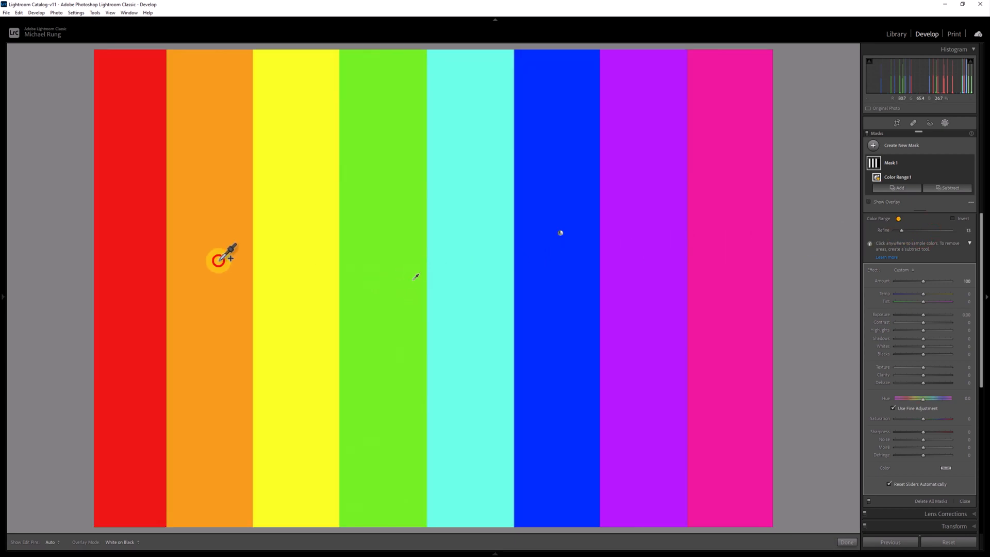
pyautogui.click(869, 202)
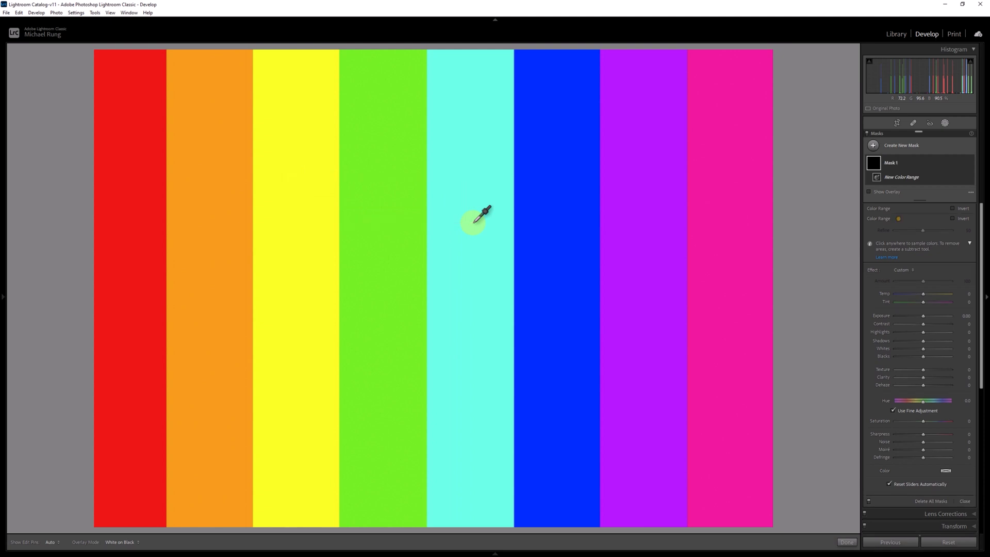
# - Sample the yellow and green bars and adjust the Refine spread of the colour selection
pyautogui.click(473, 221)
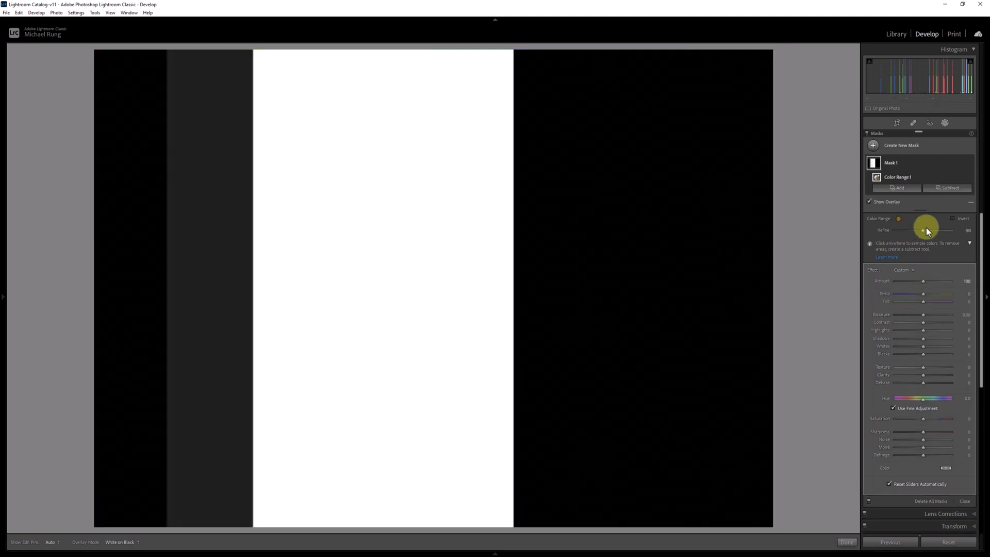
pyautogui.moveTo(923, 230); pyautogui.dragTo(904, 229)
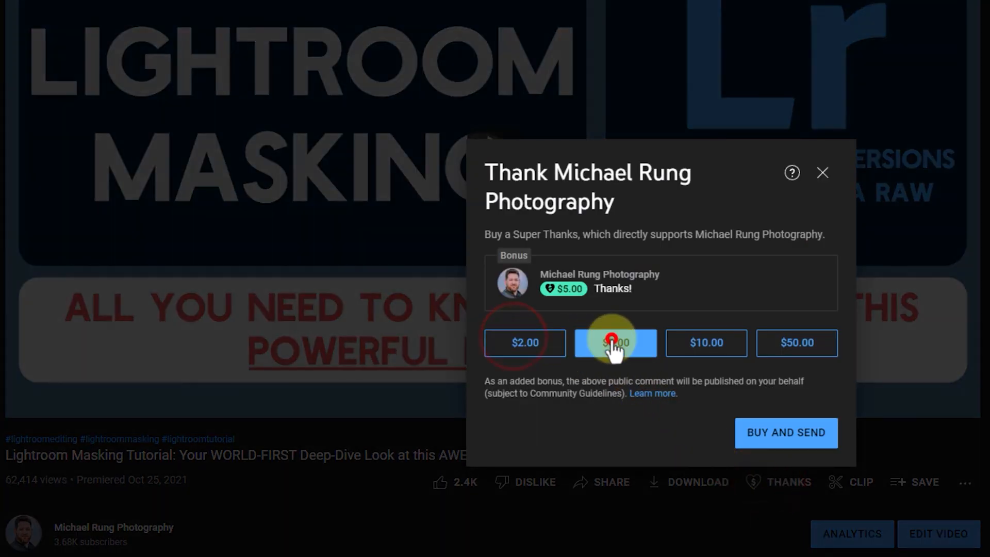
# - Choose the $5.00 Super Thanks amount in the YouTube Thanks dialog
pyautogui.click(615, 342)
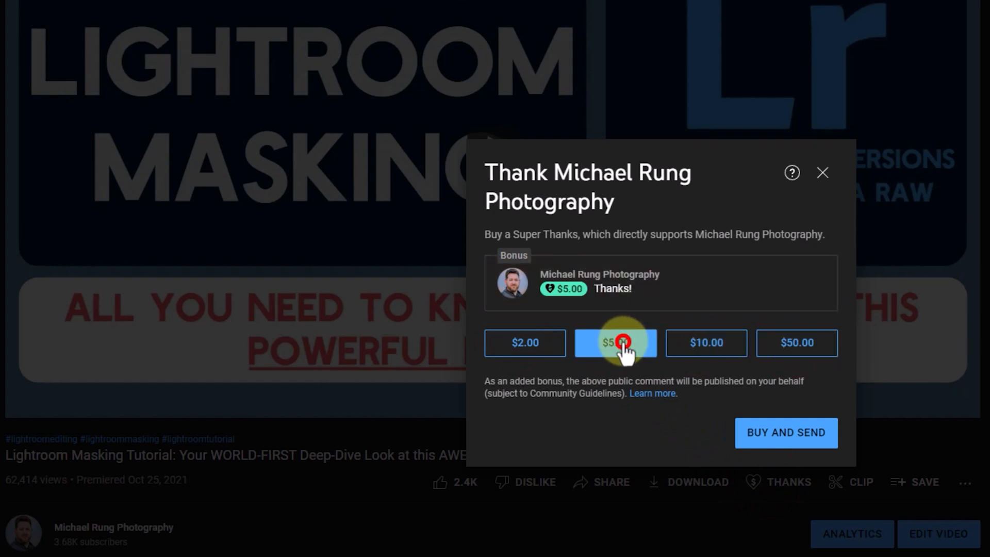